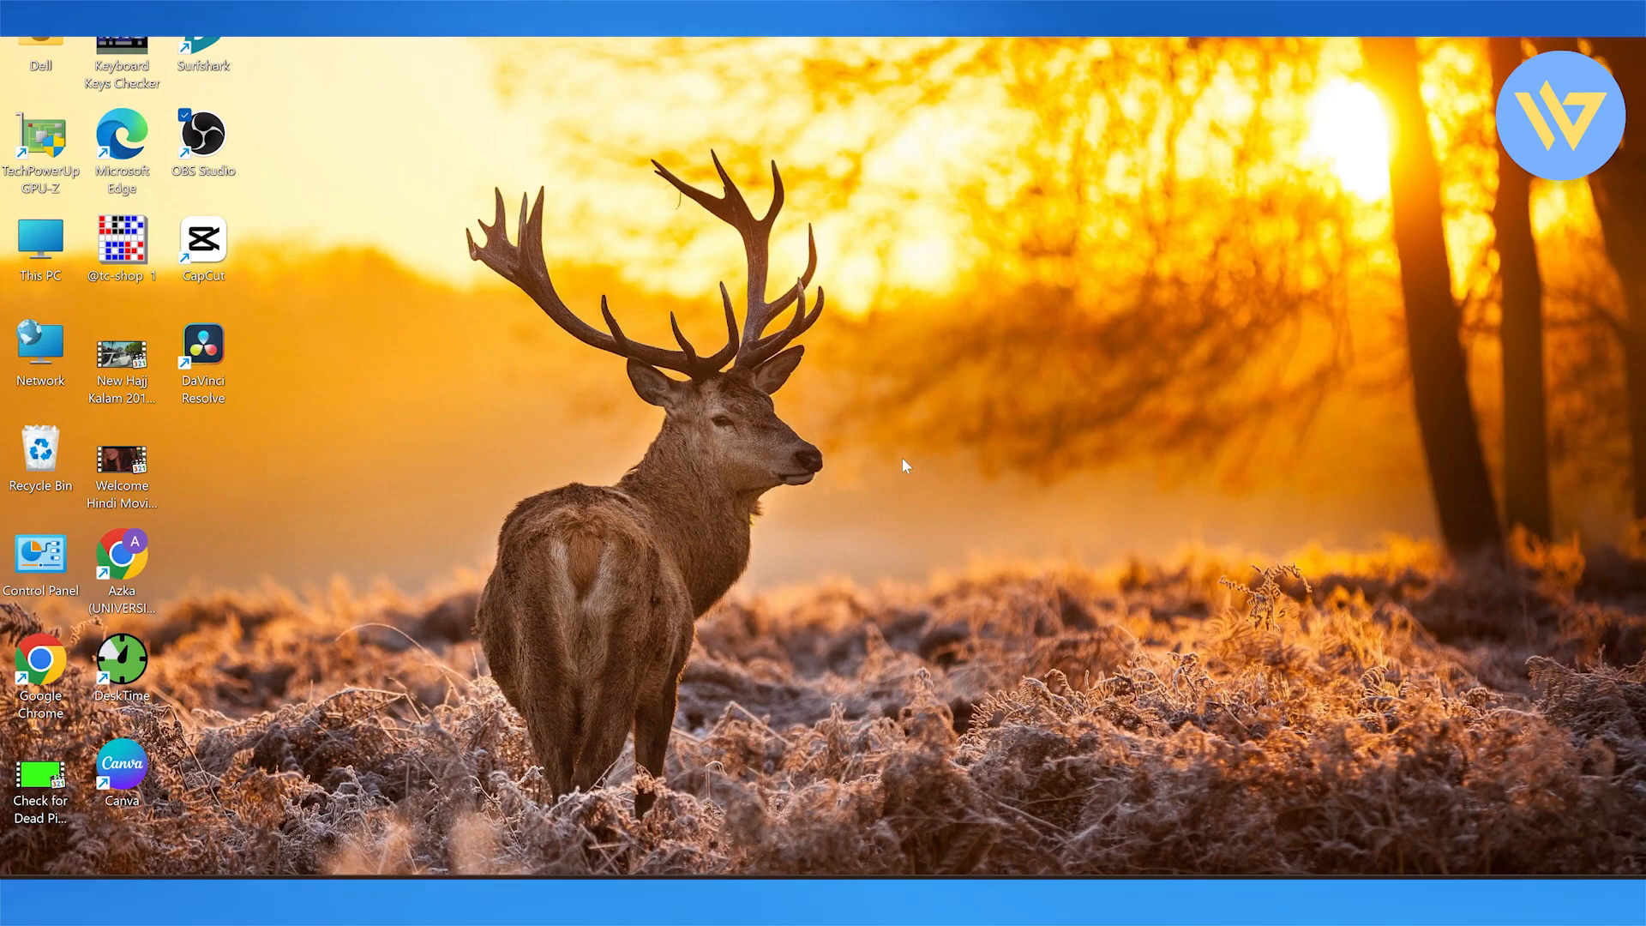
mouse_move(1437, 443)
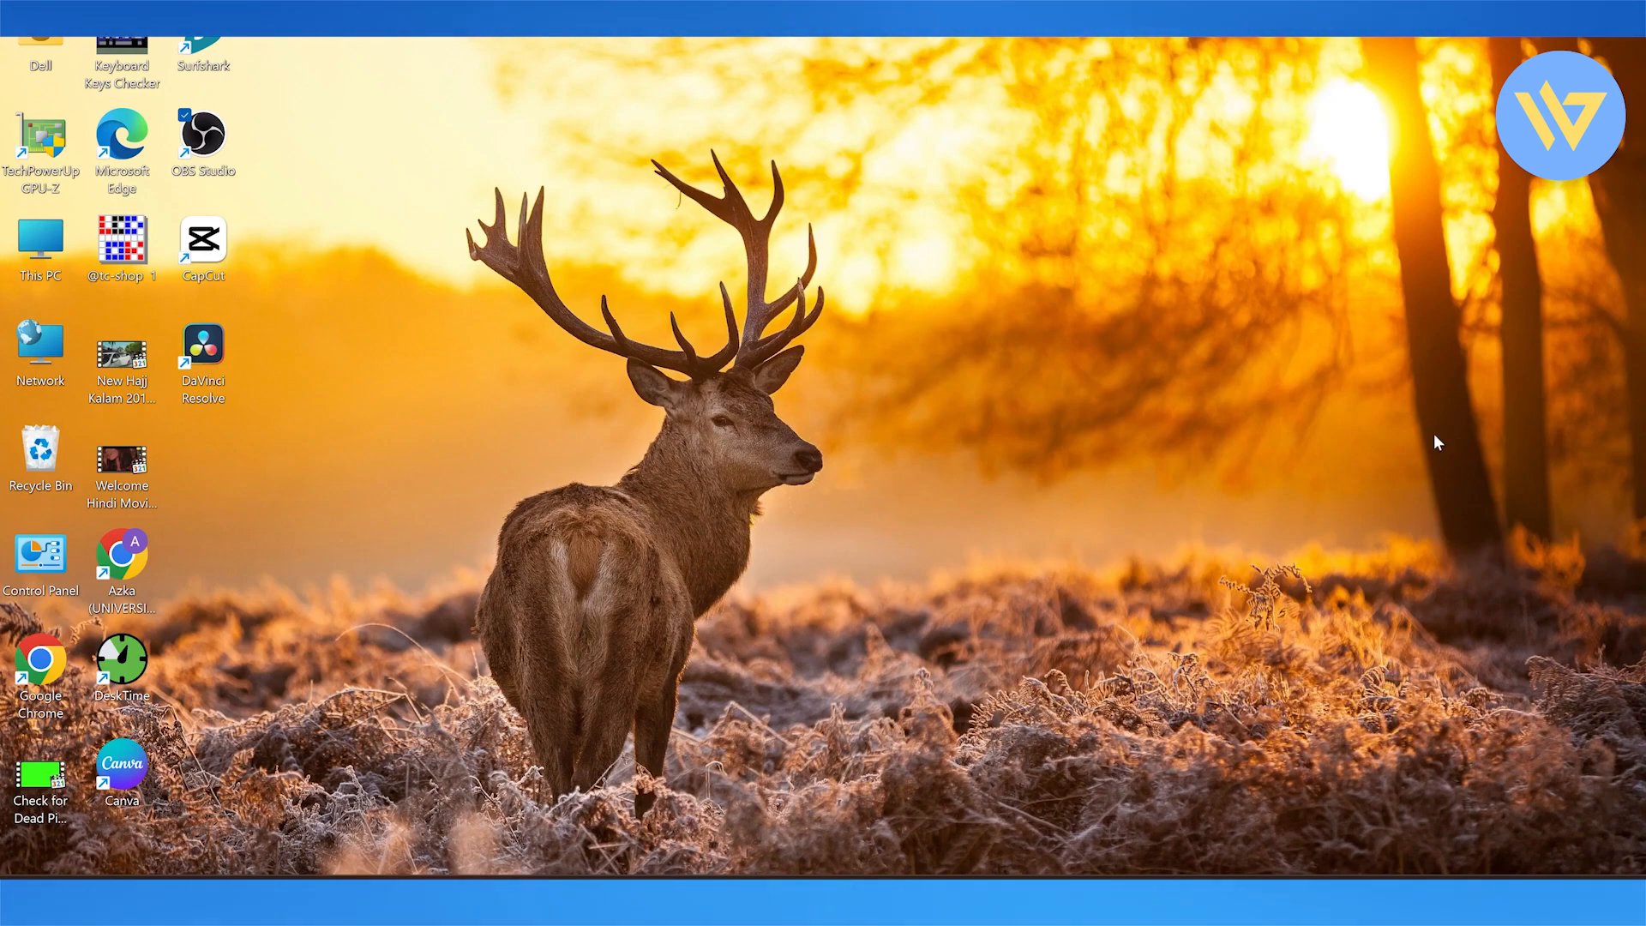
mouse_move(1169, 203)
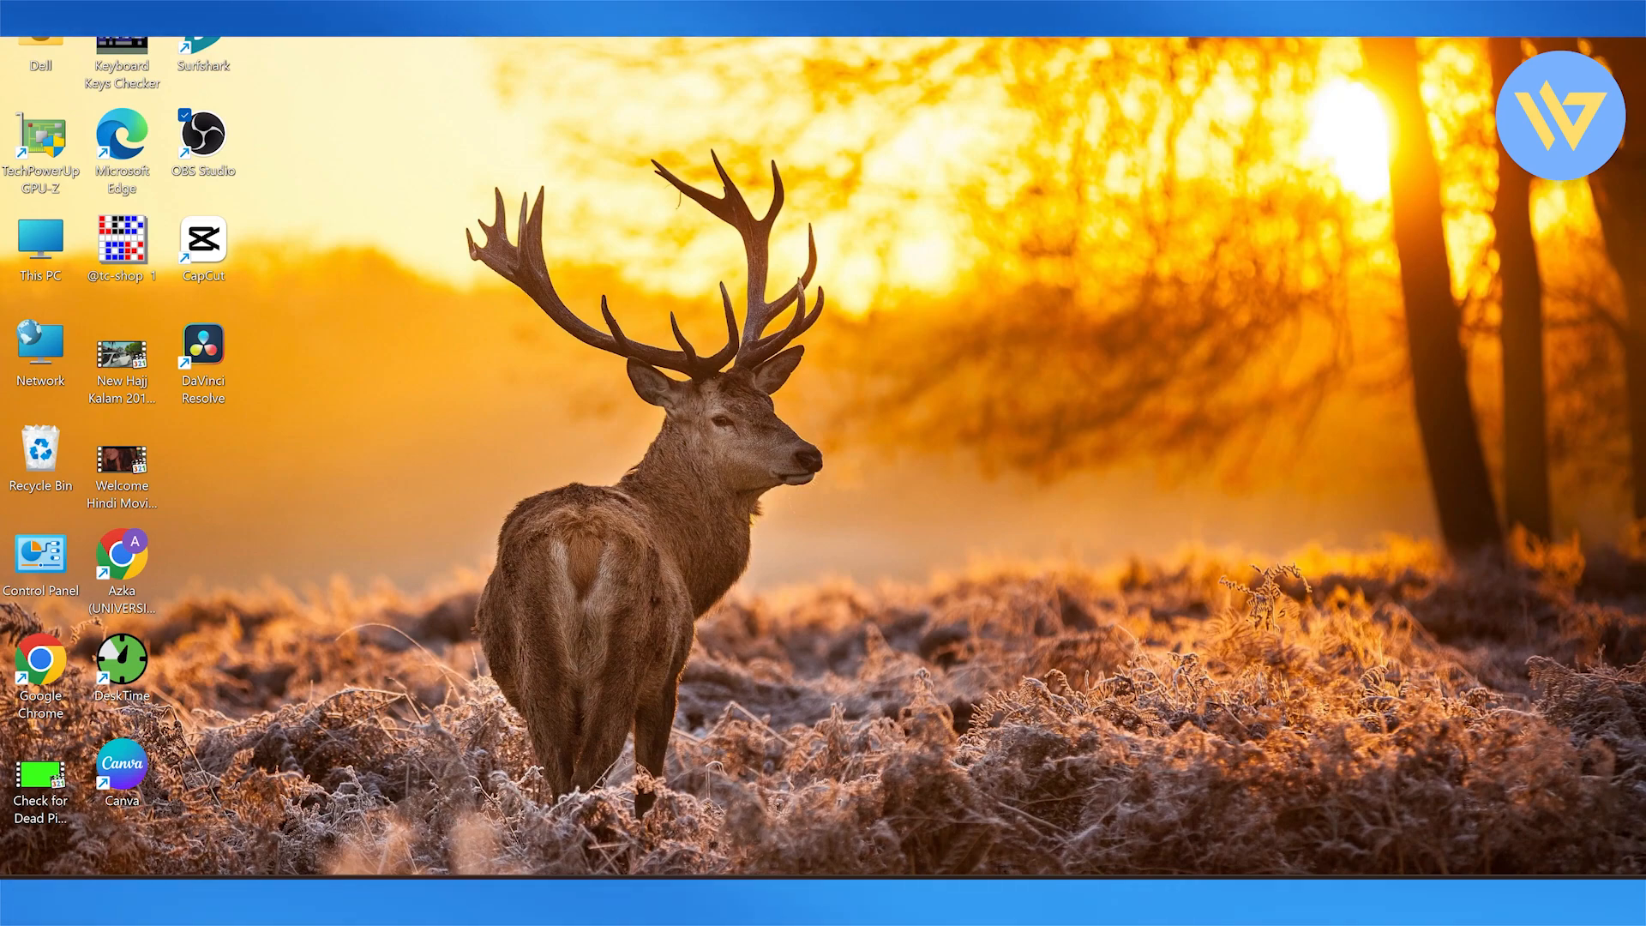
Step: Open Taskbar settings from the taskbar's right-click menu
right_click(499, 902)
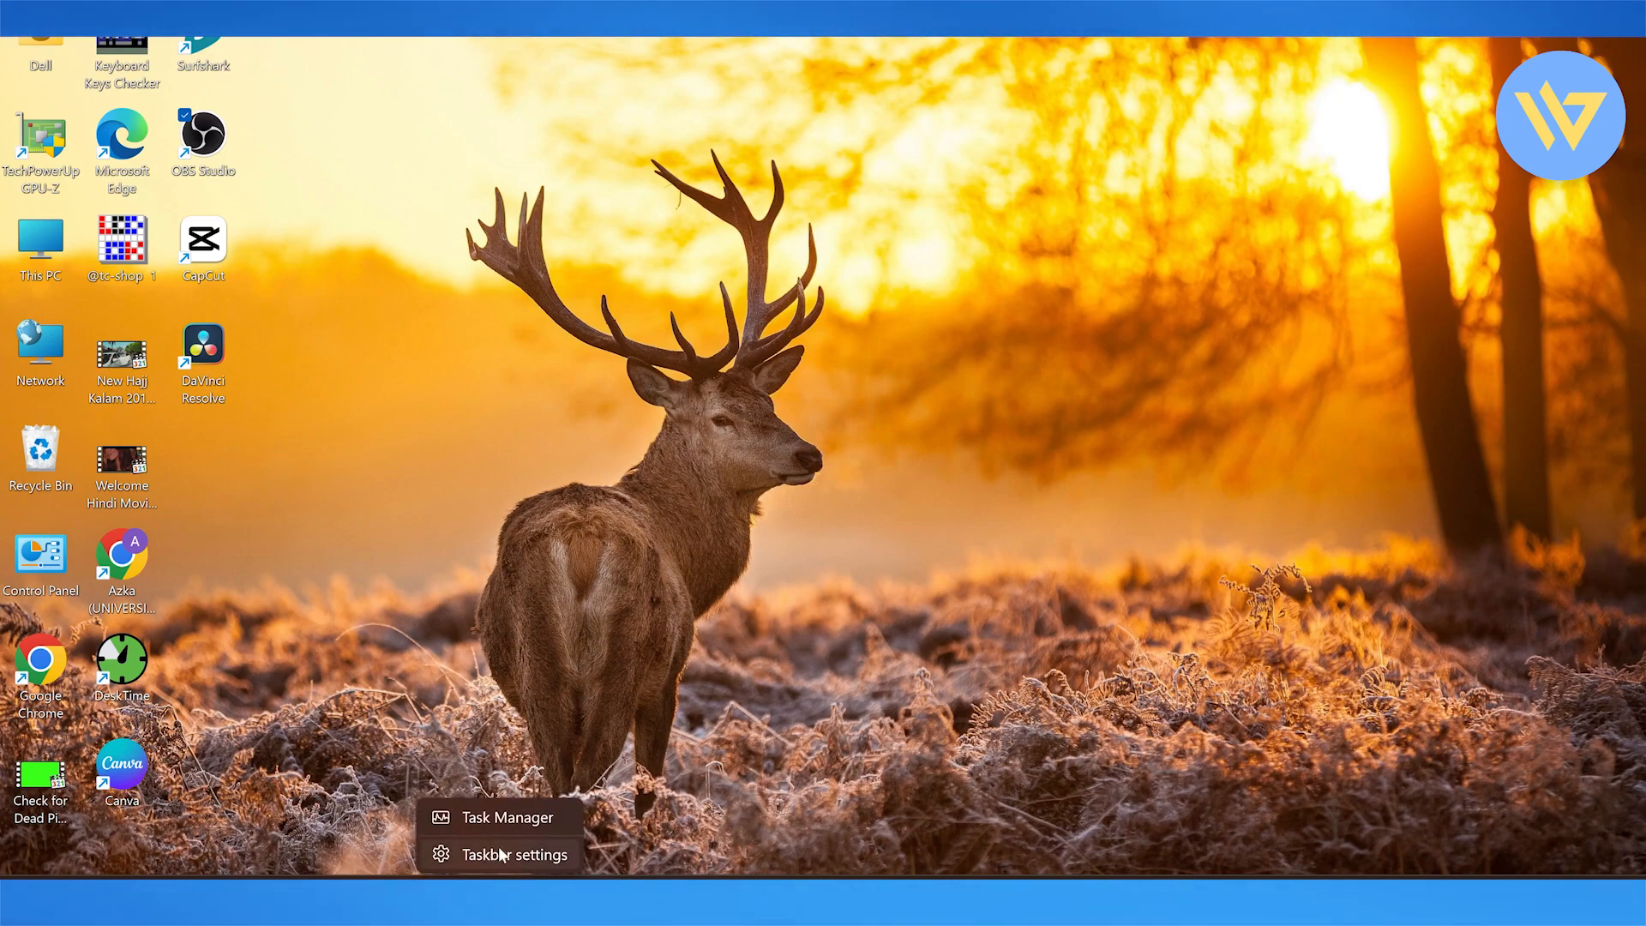
left_click(513, 853)
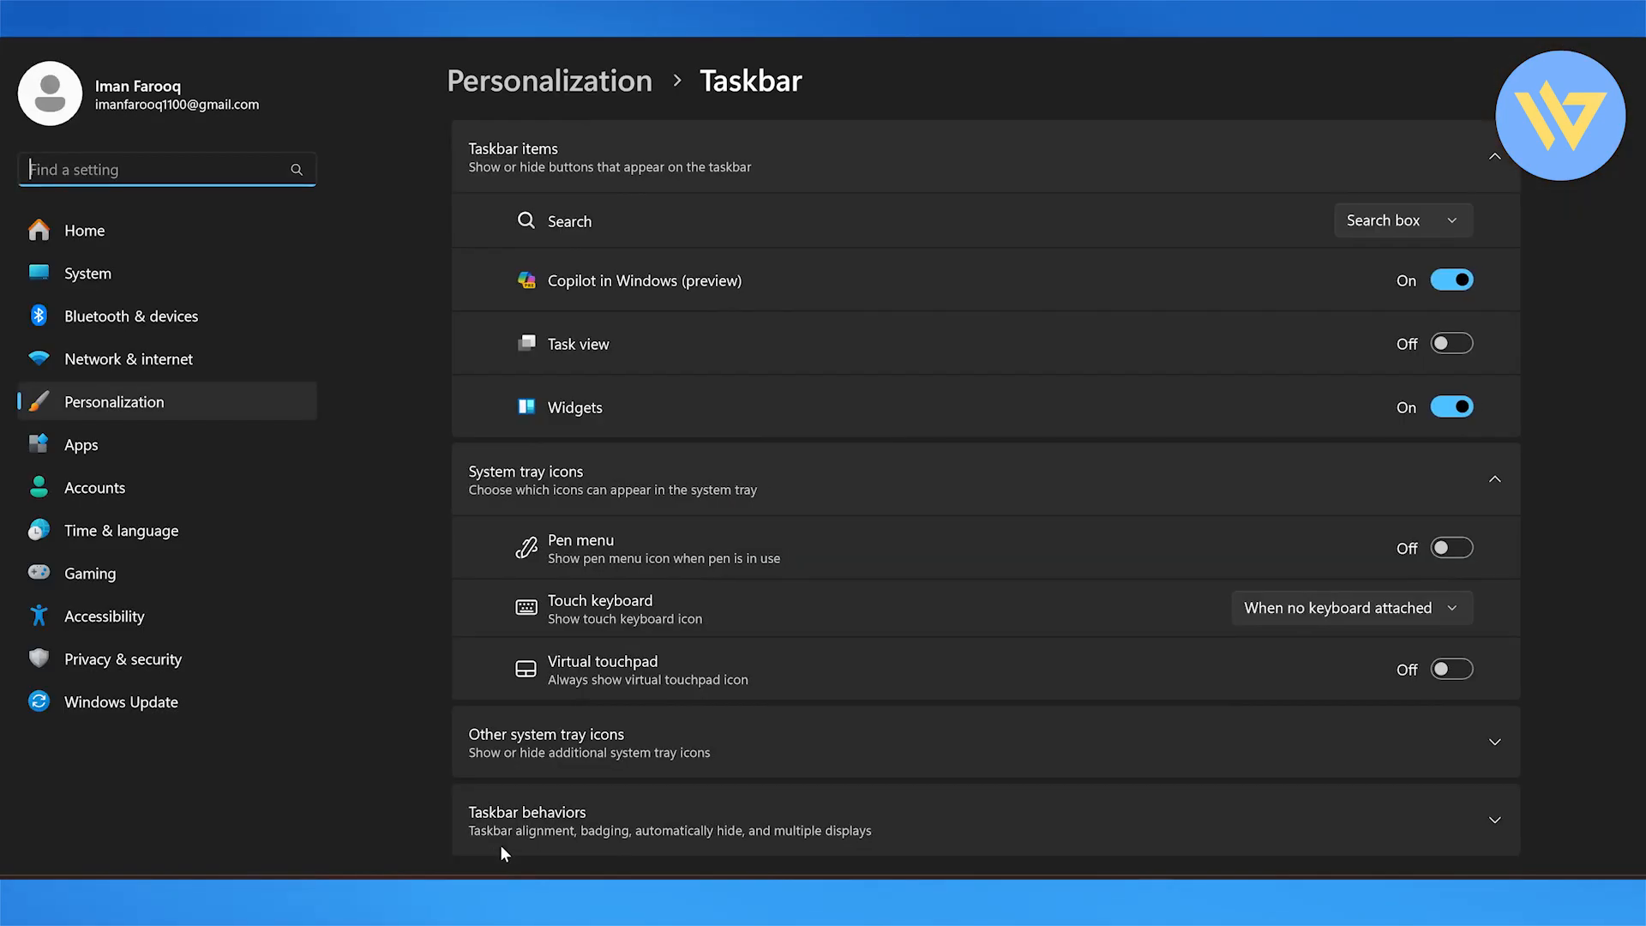
mouse_move(1625, 311)
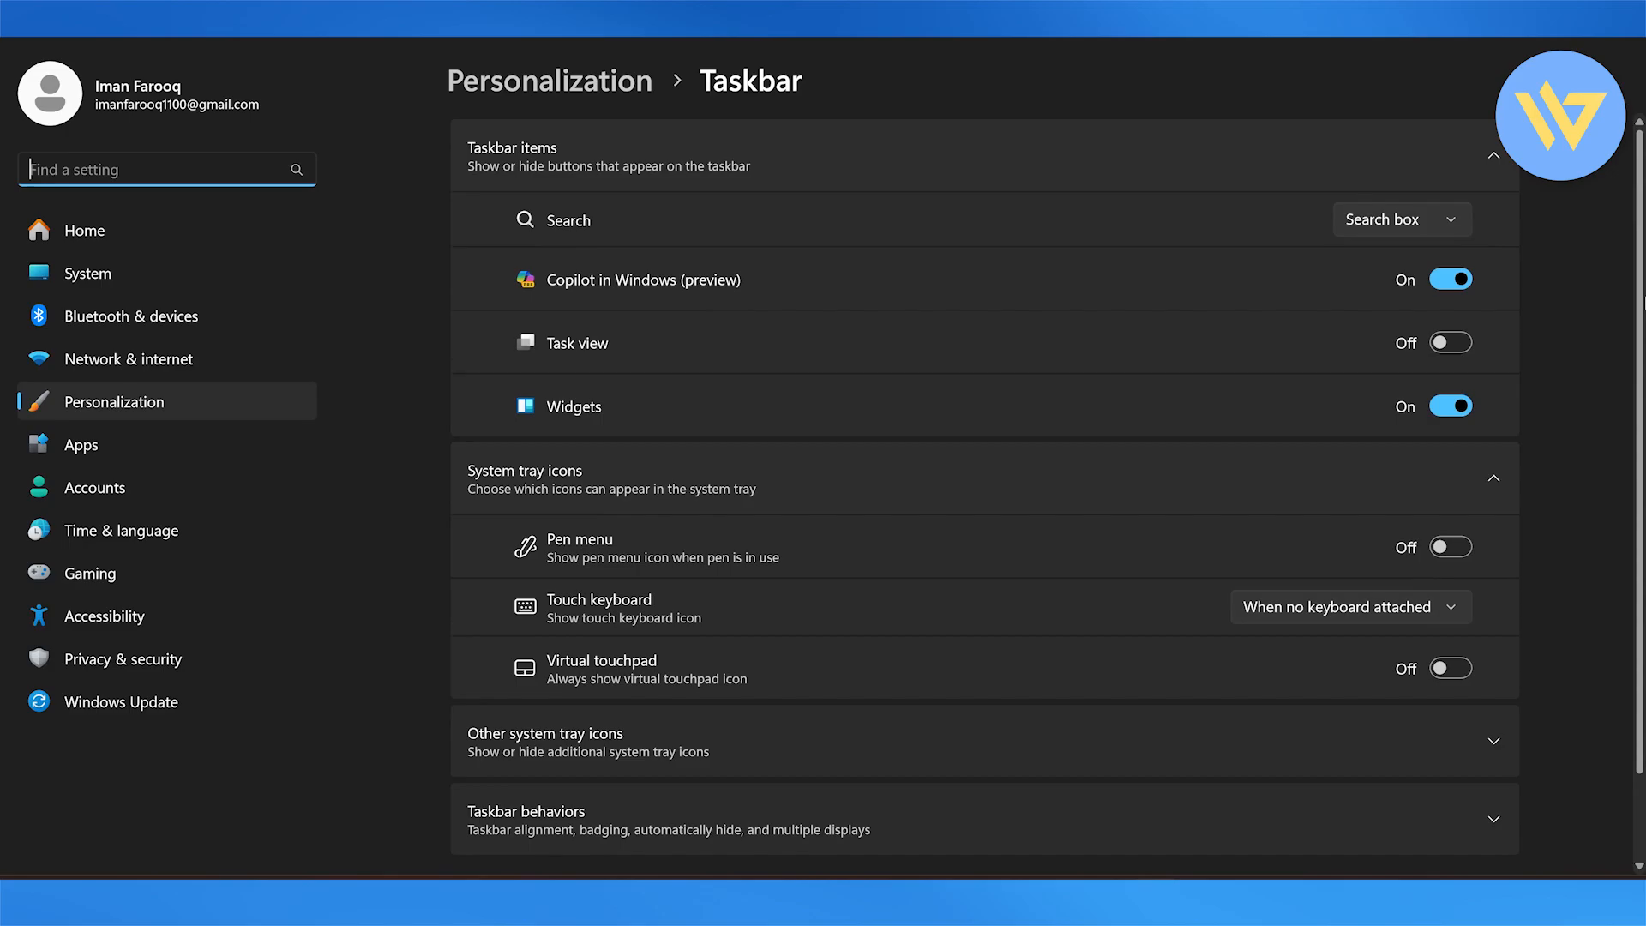
Step: Expand Taskbar behaviors and scroll through its options, with alignment showing Center
scroll("down", 3)
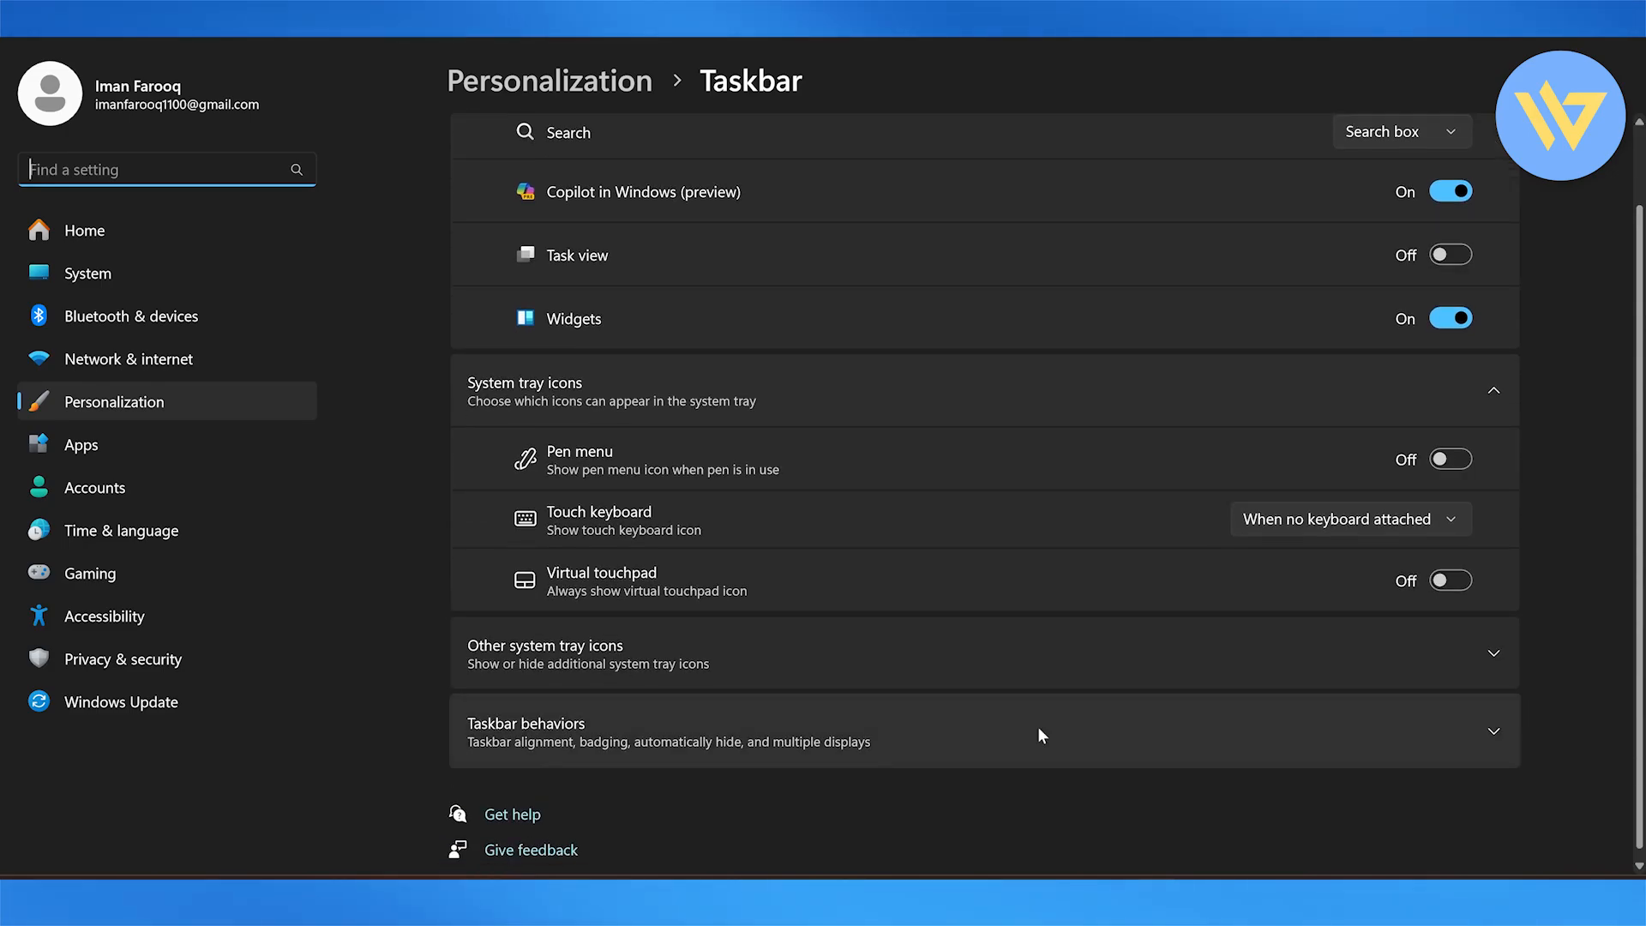
left_click(981, 730)
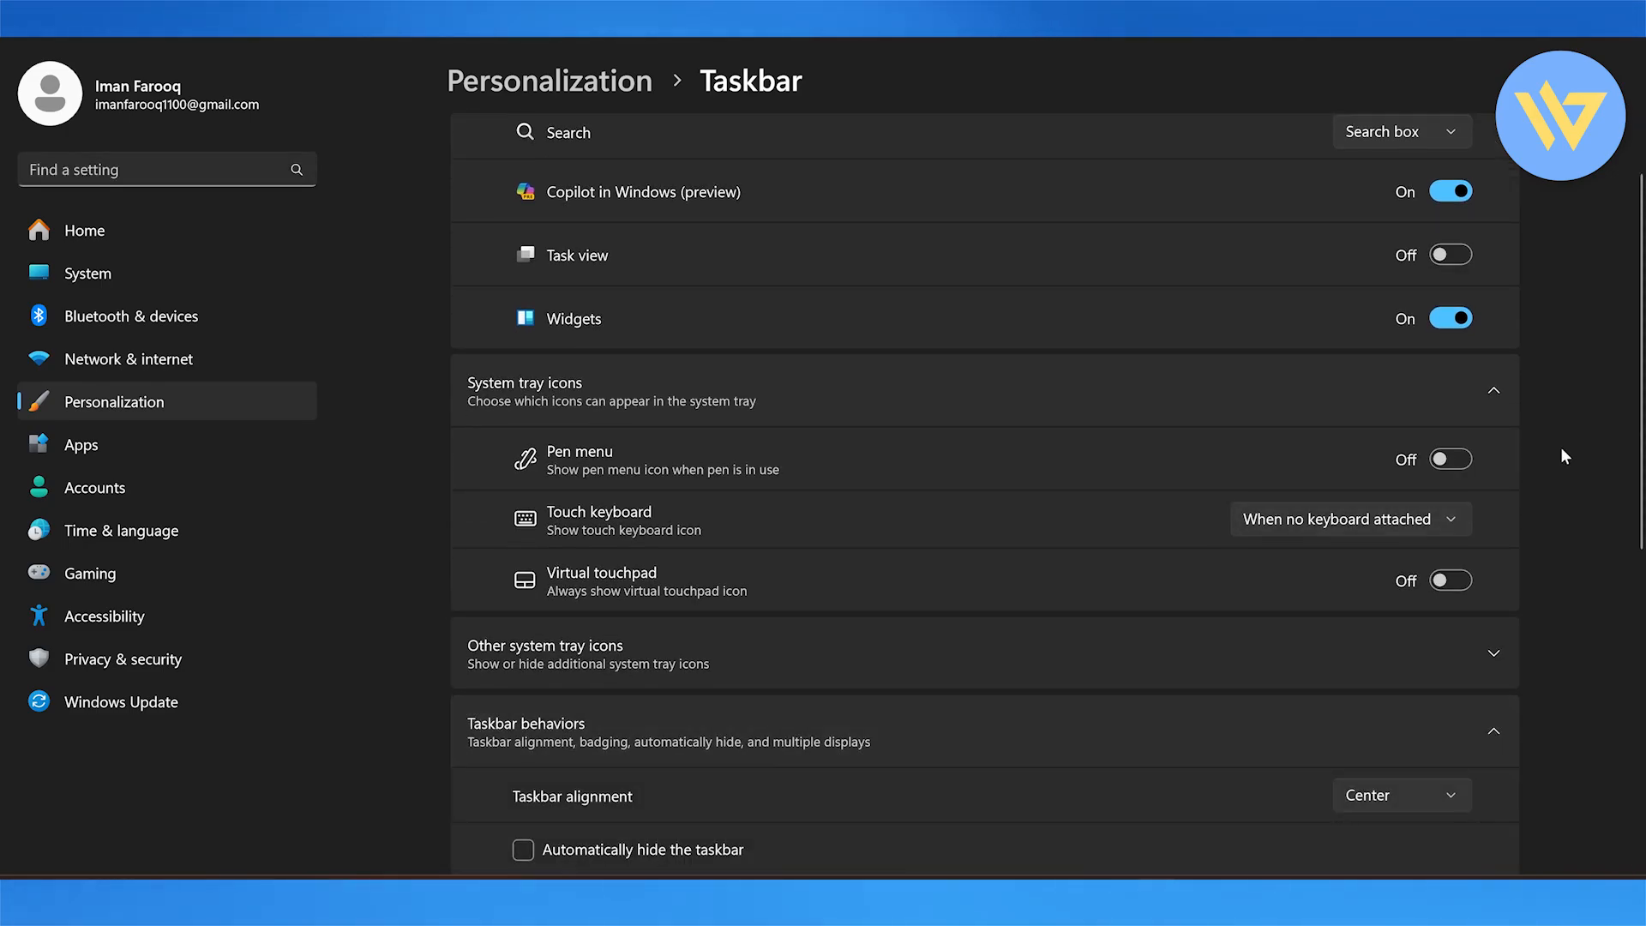
scroll("down", 3)
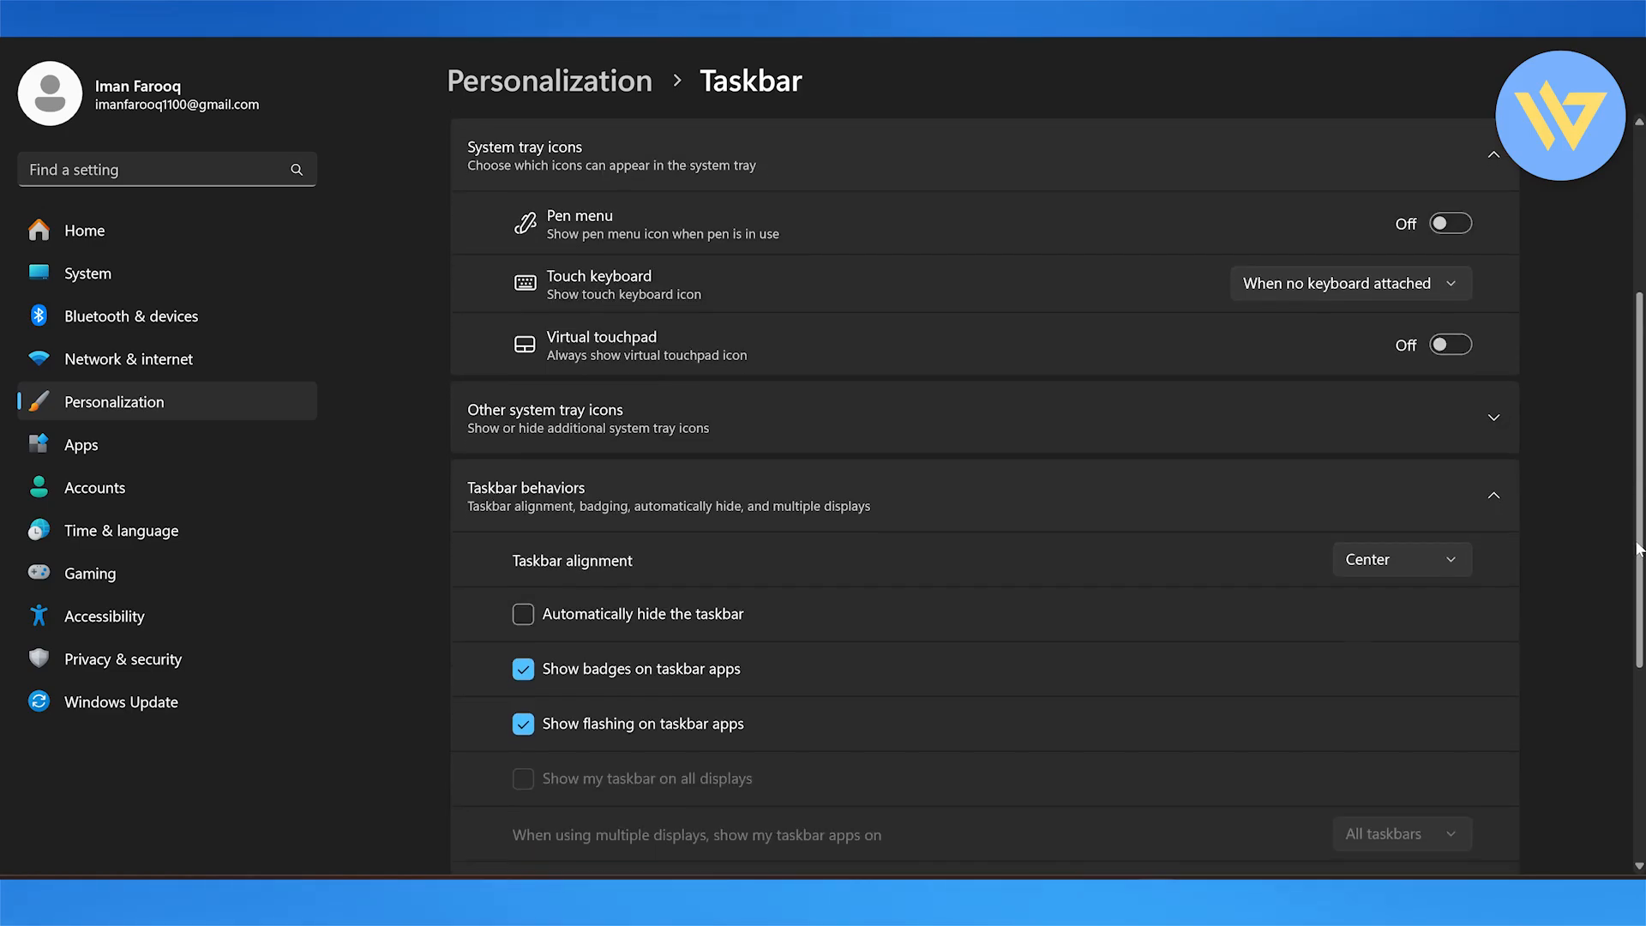
scroll("down", 3)
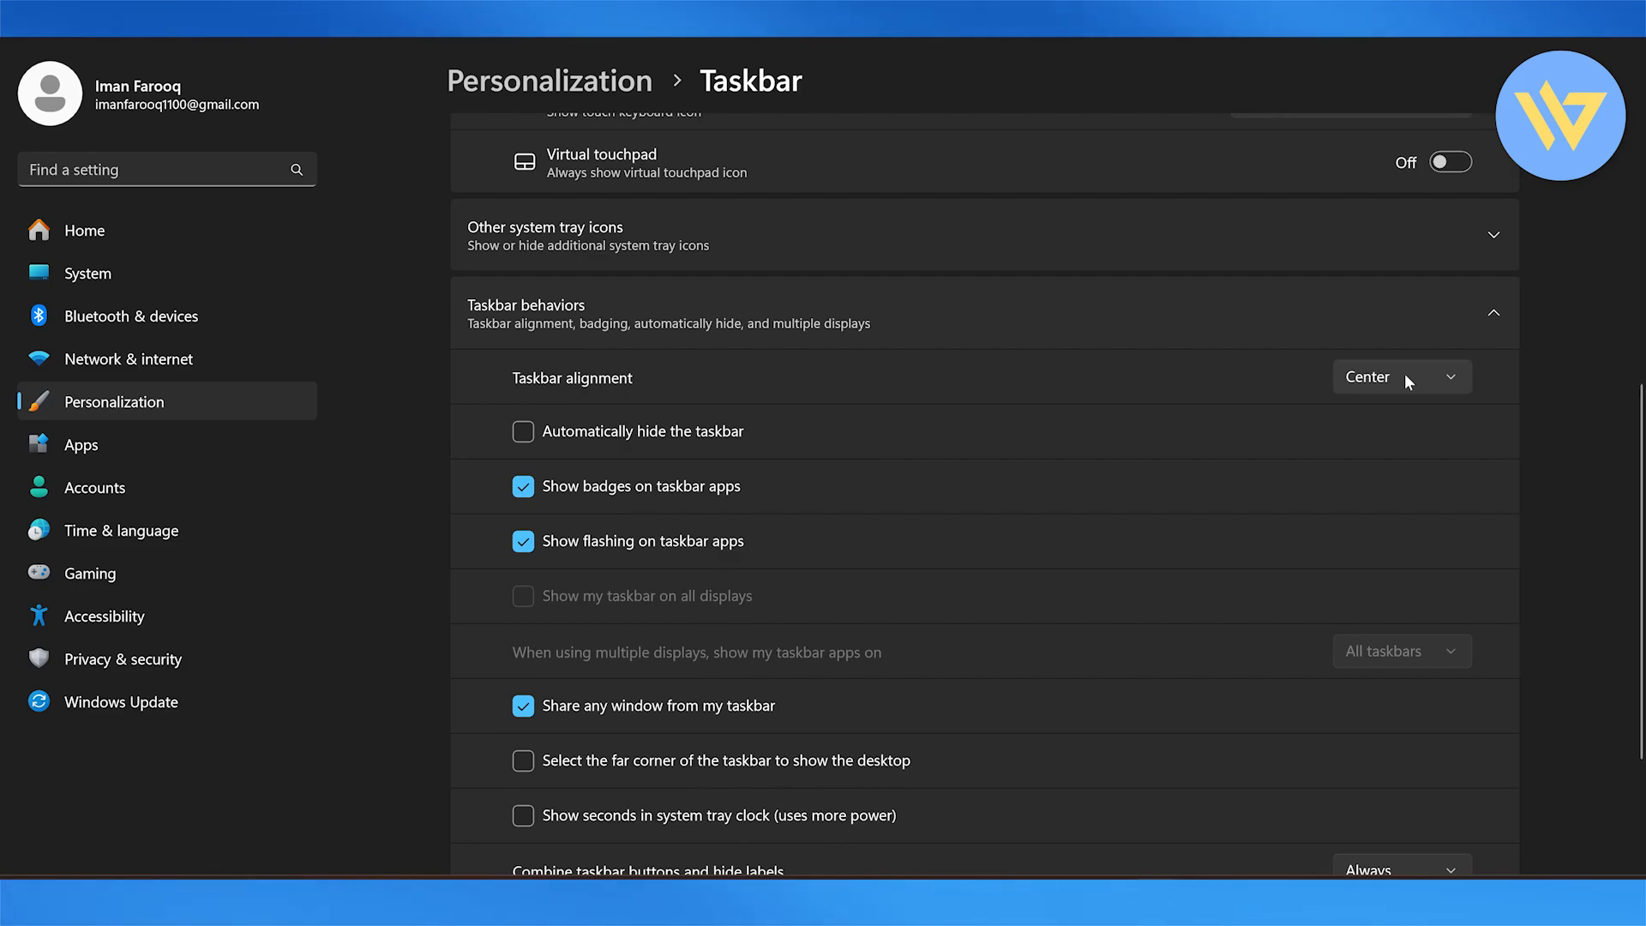
left_click(1399, 375)
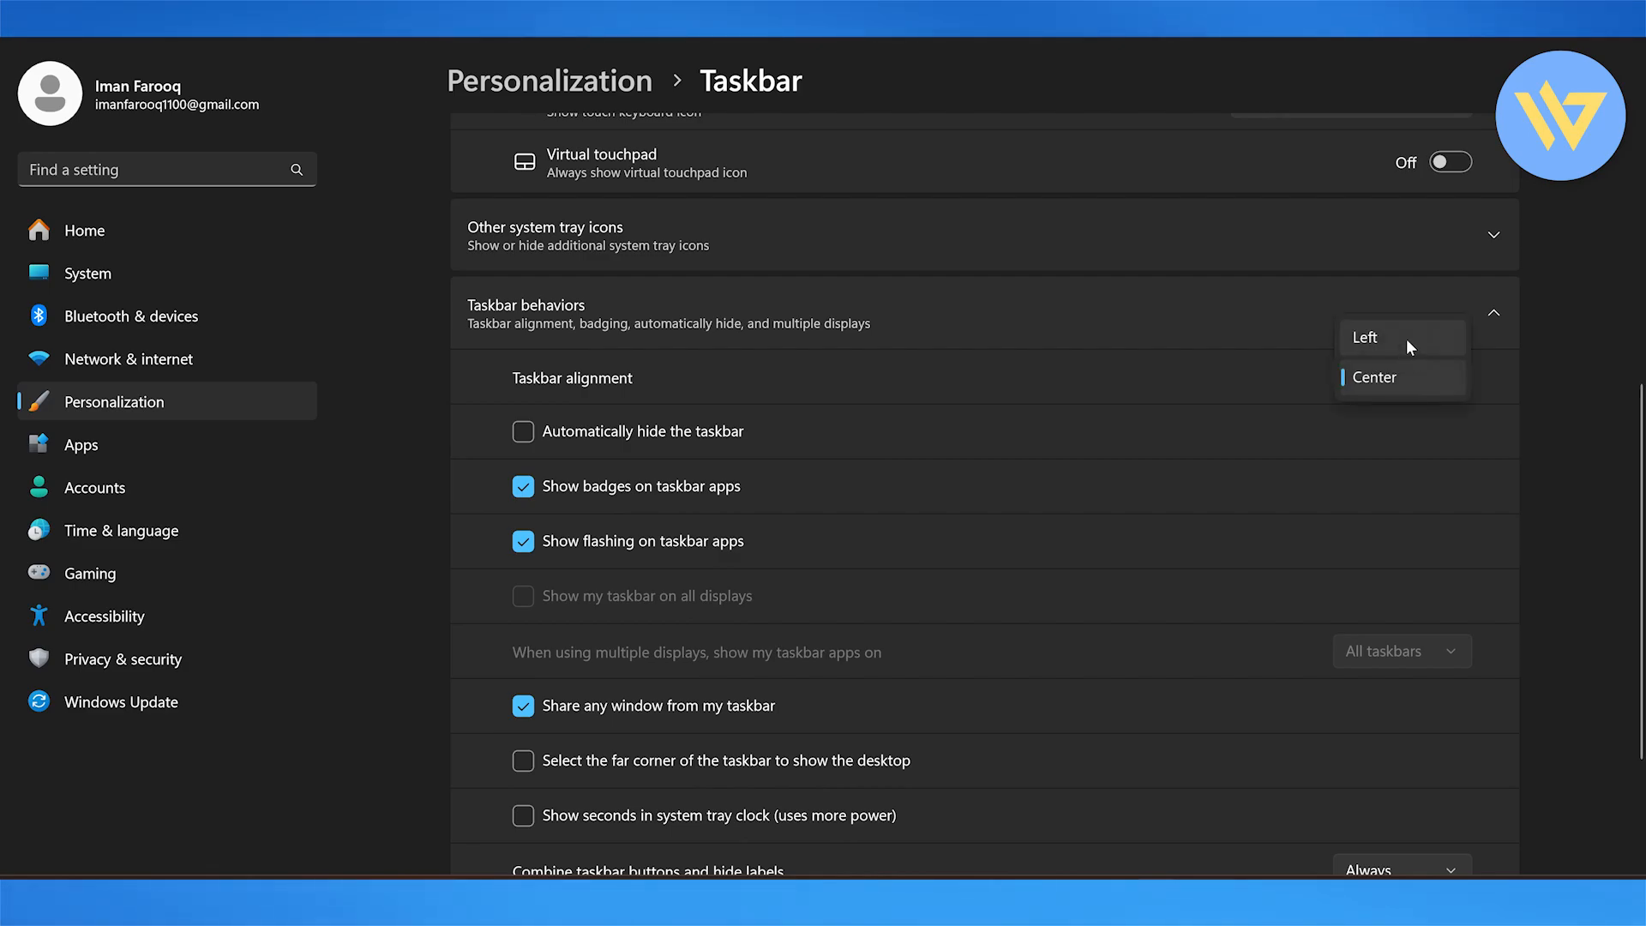
left_click(1364, 336)
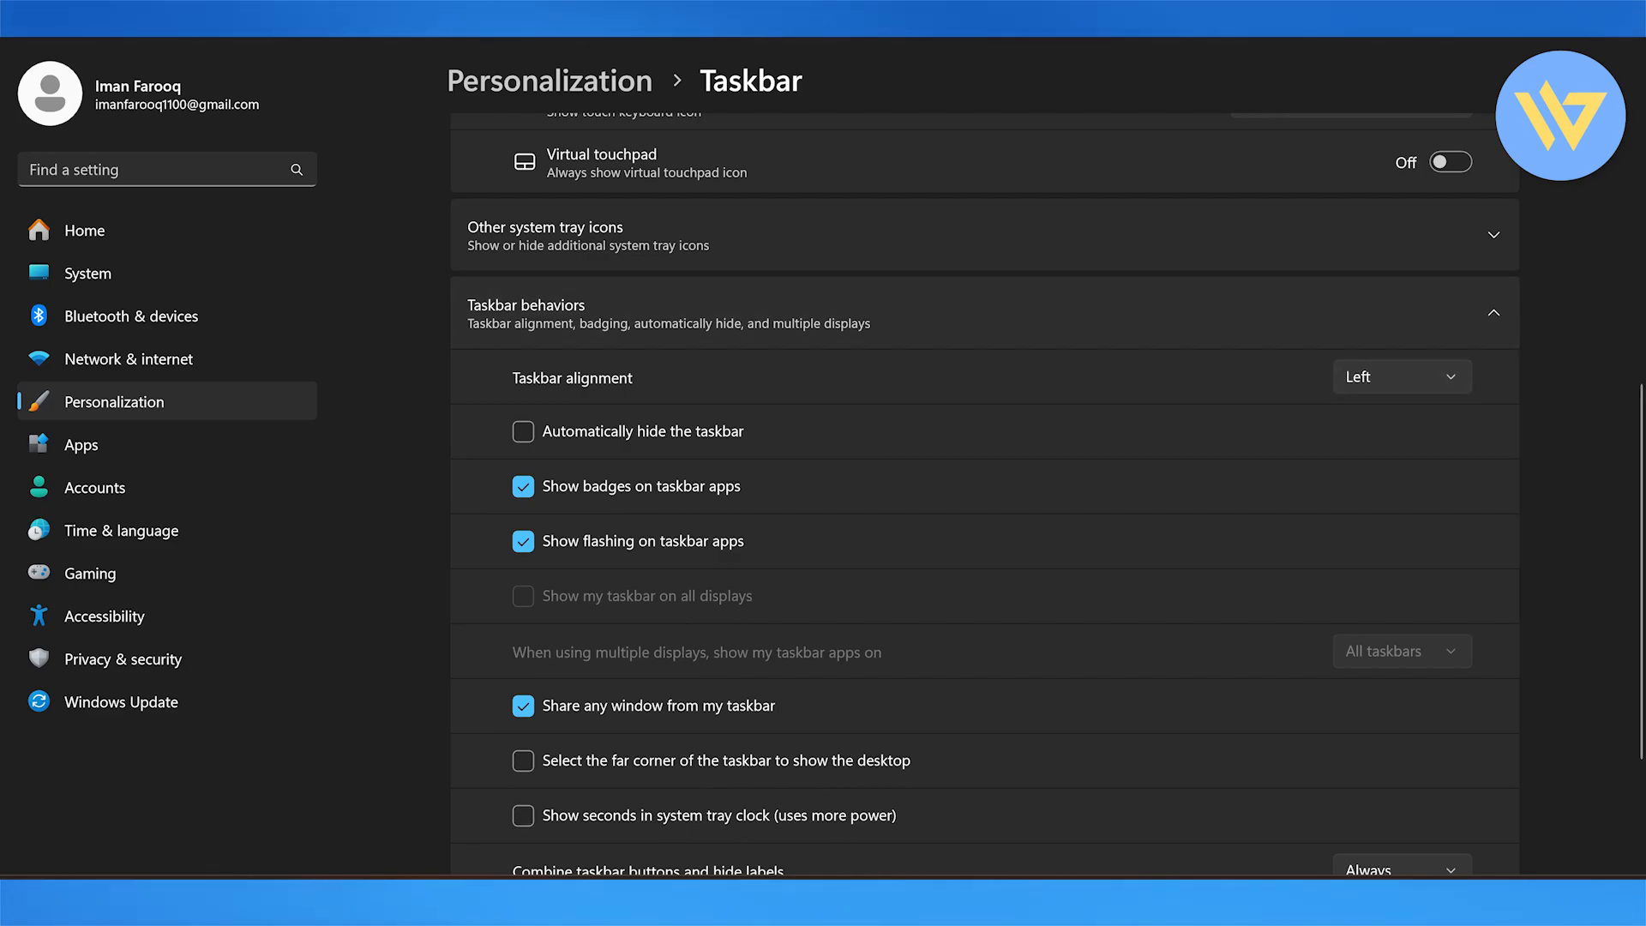
left_click(1399, 375)
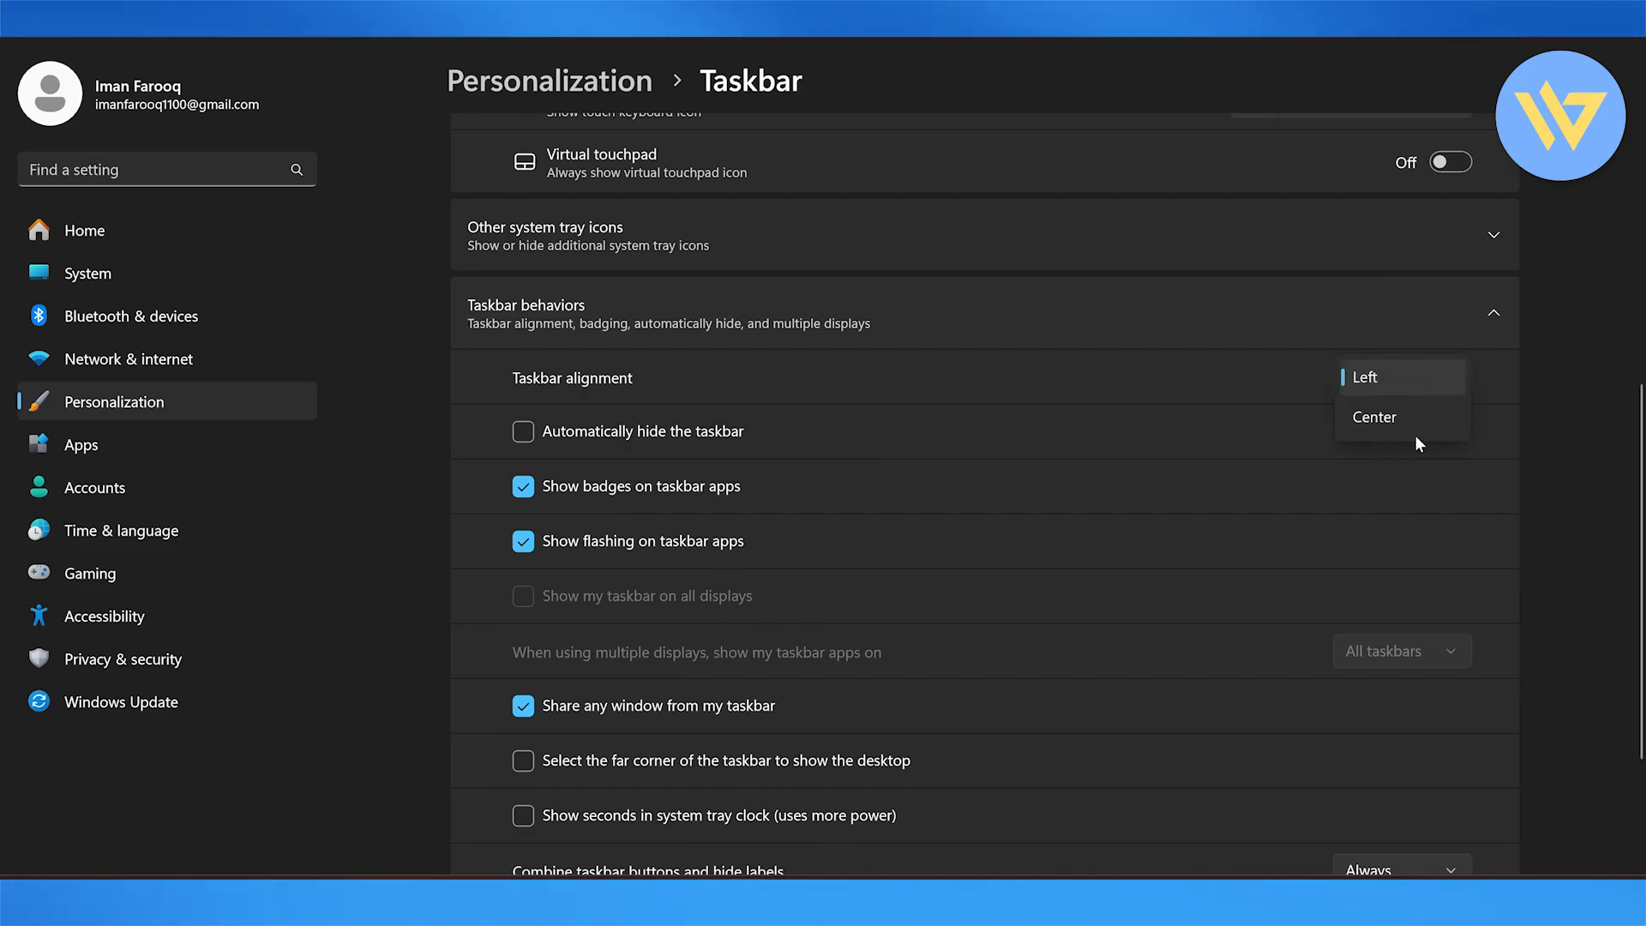
left_click(1372, 417)
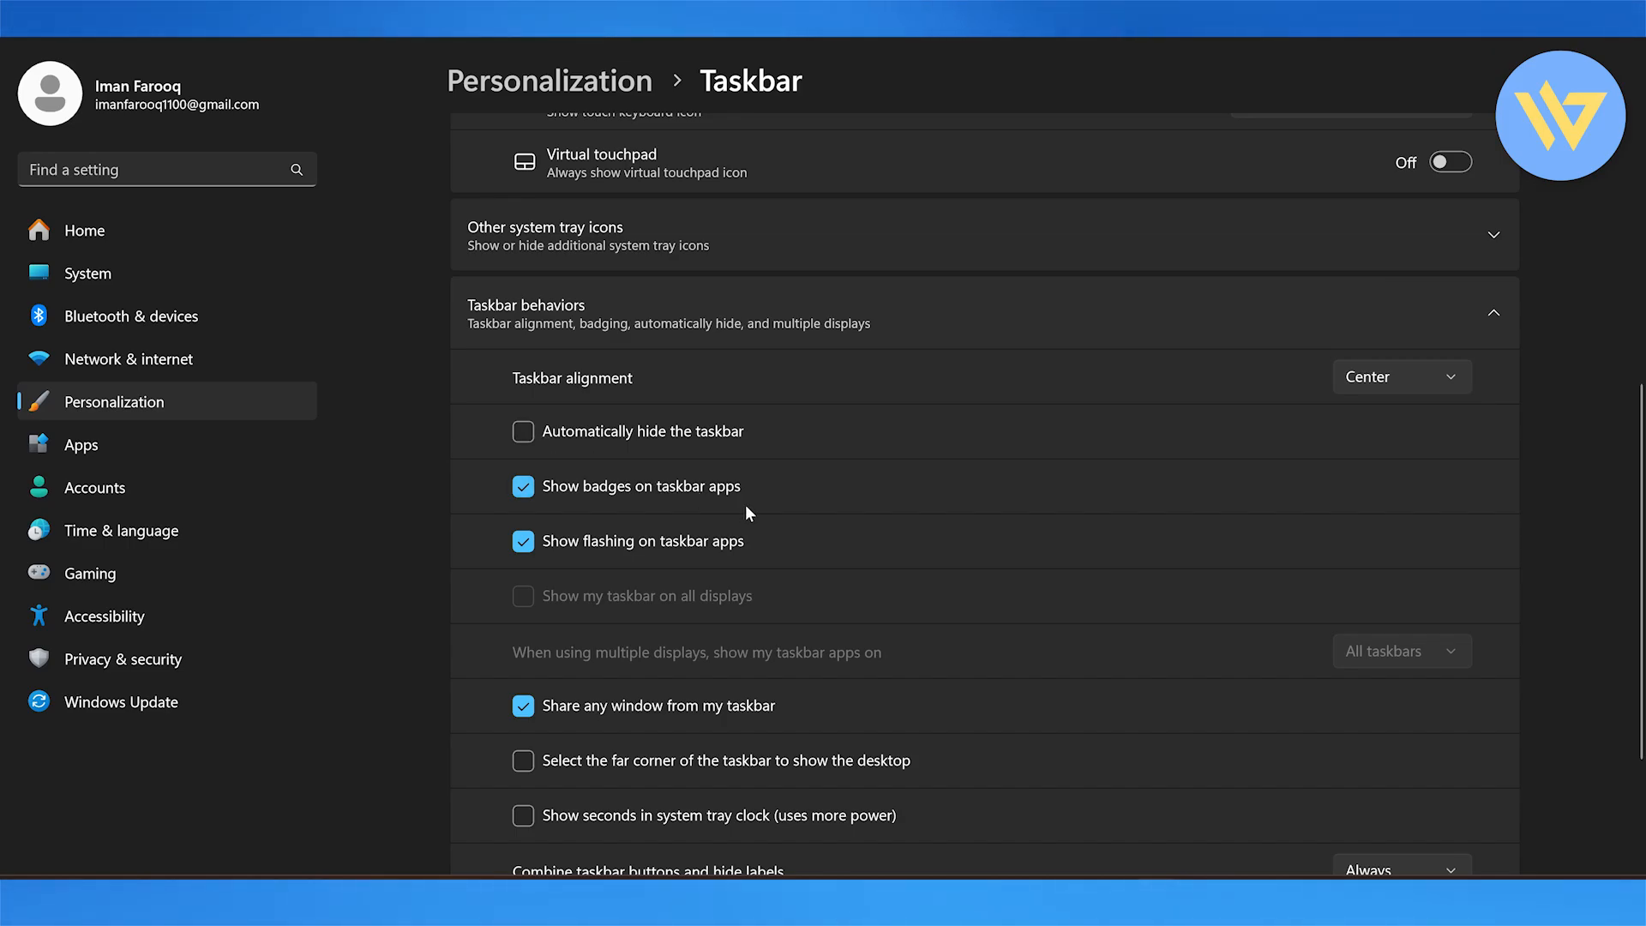
mouse_move(714, 492)
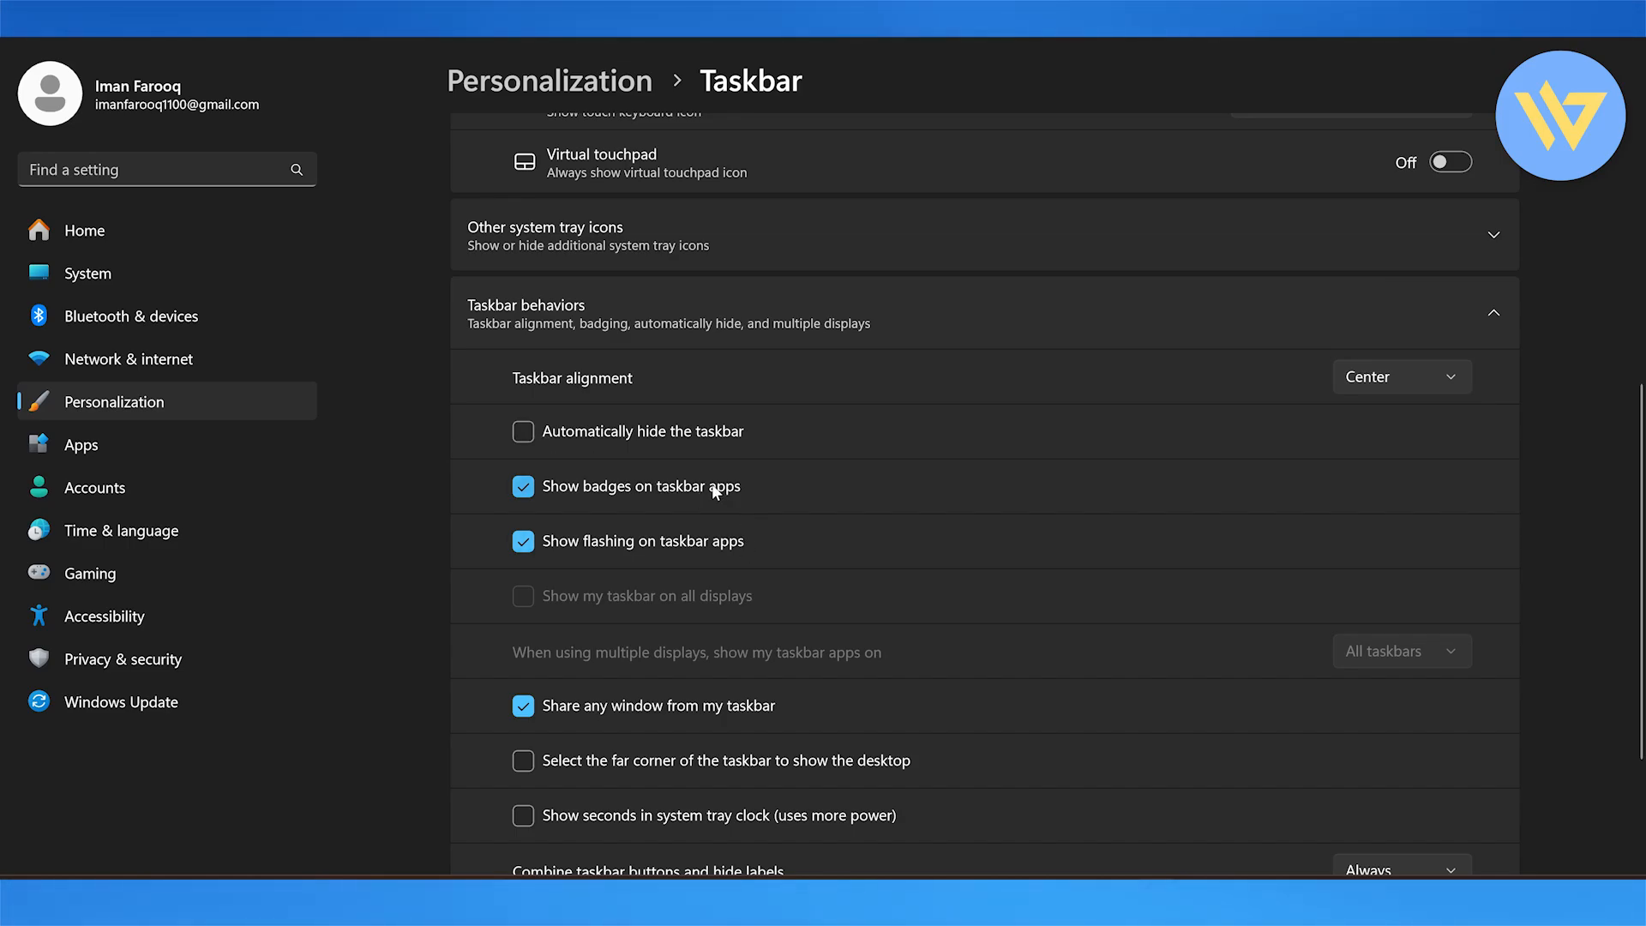
mouse_move(703, 556)
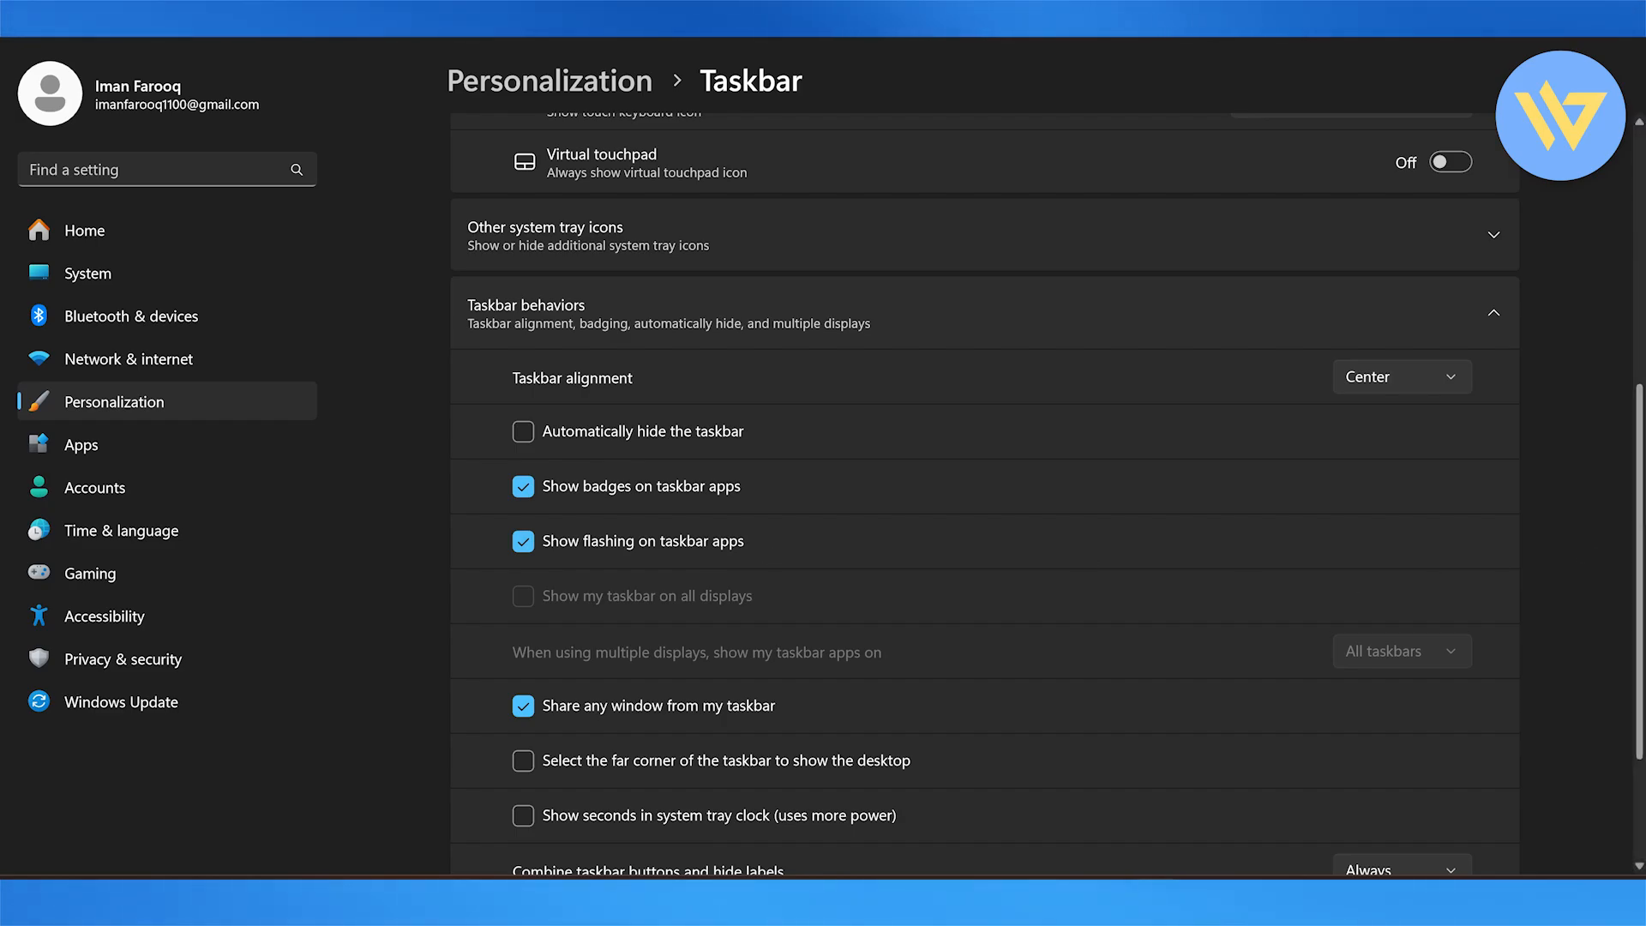
left_click(524, 760)
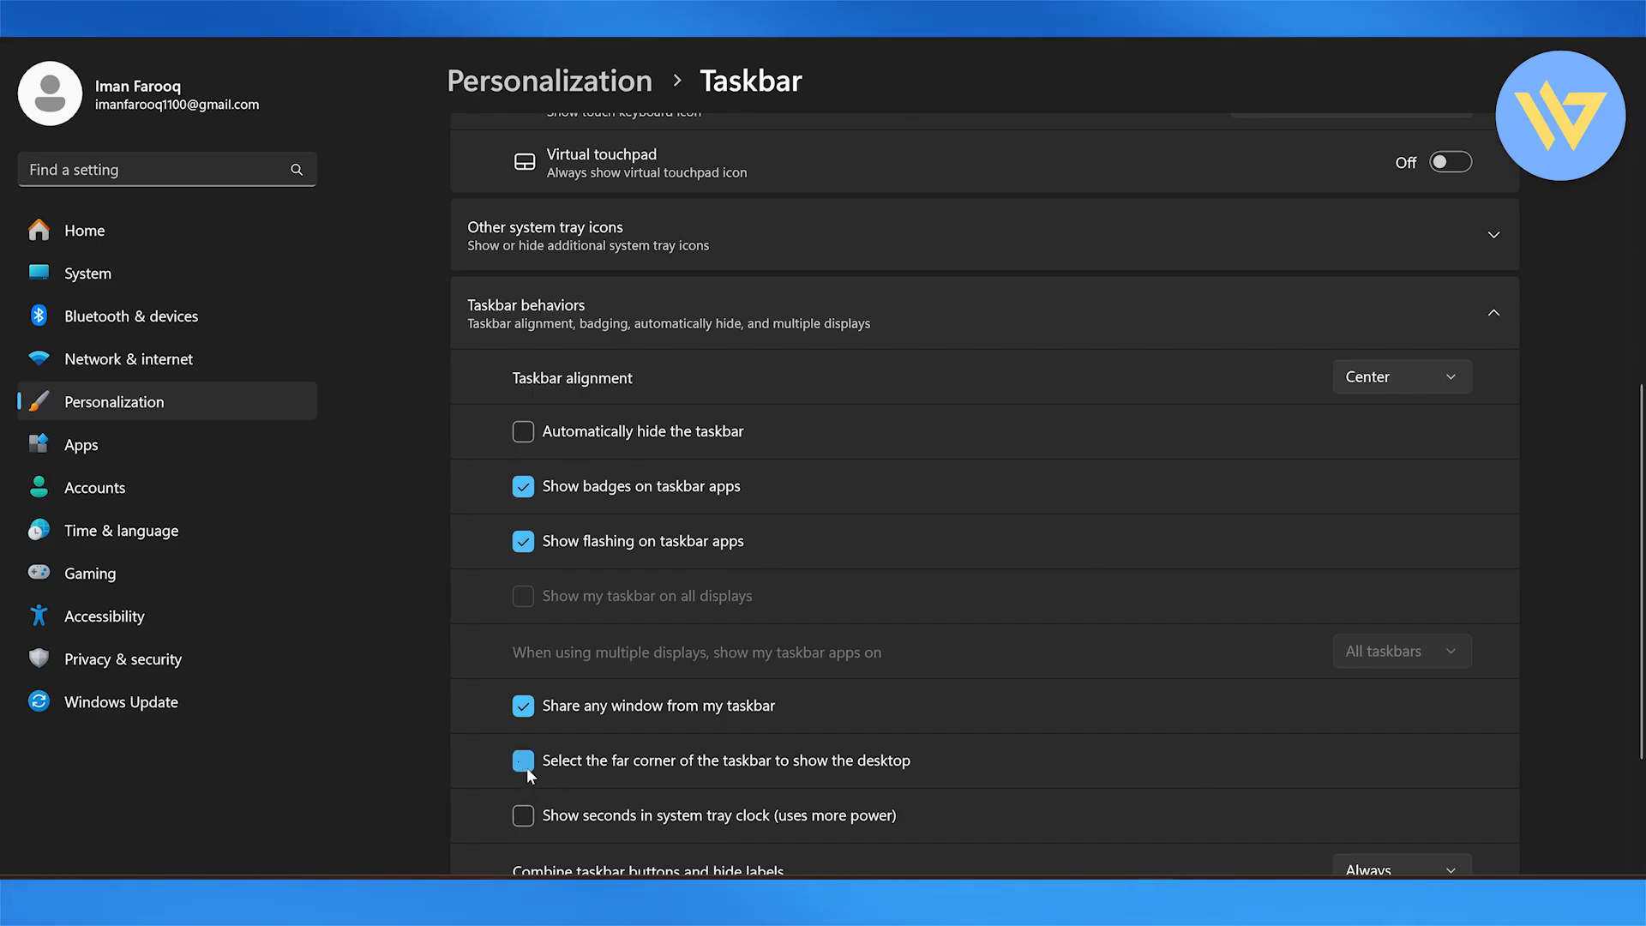
left_click(524, 761)
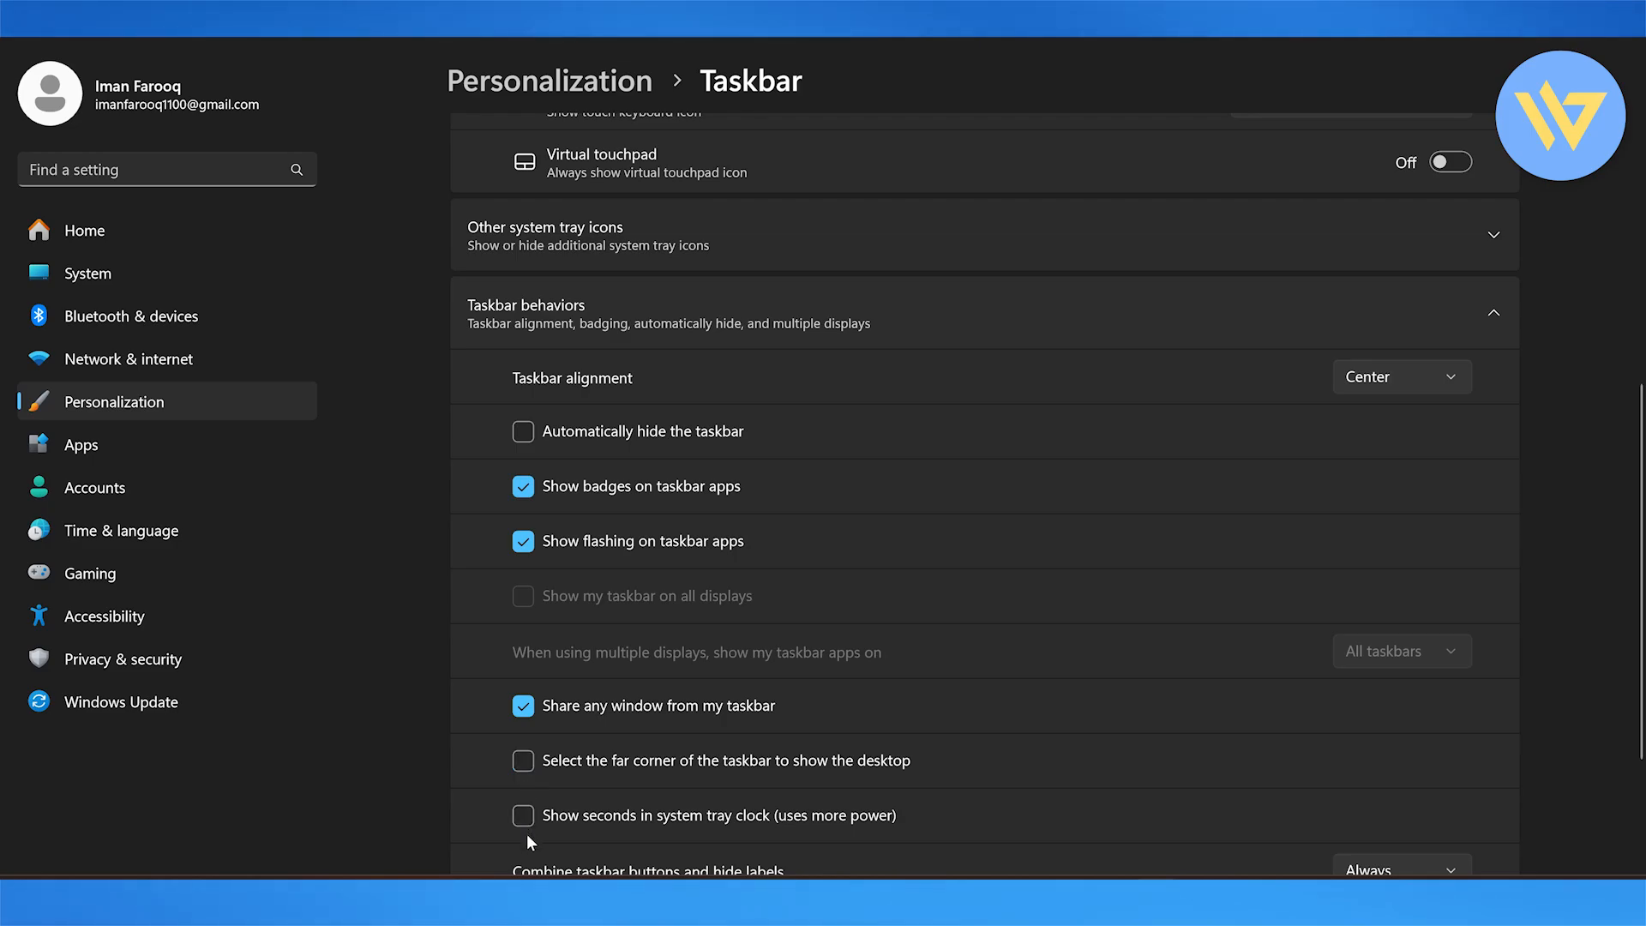
left_click(523, 815)
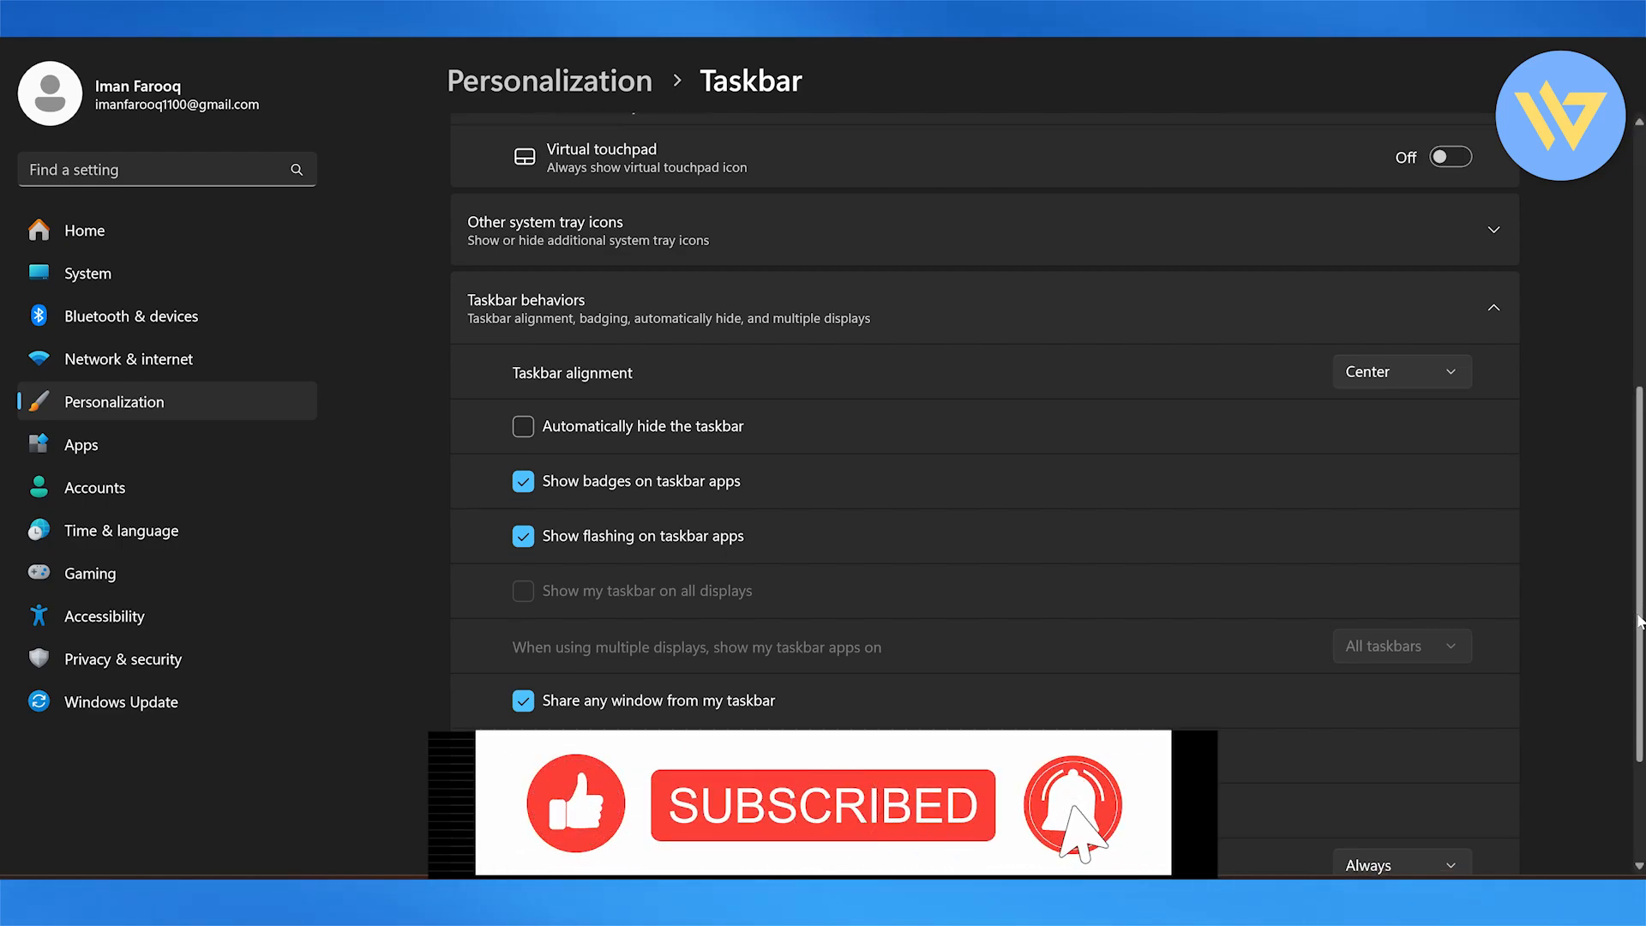
scroll("down", 3)
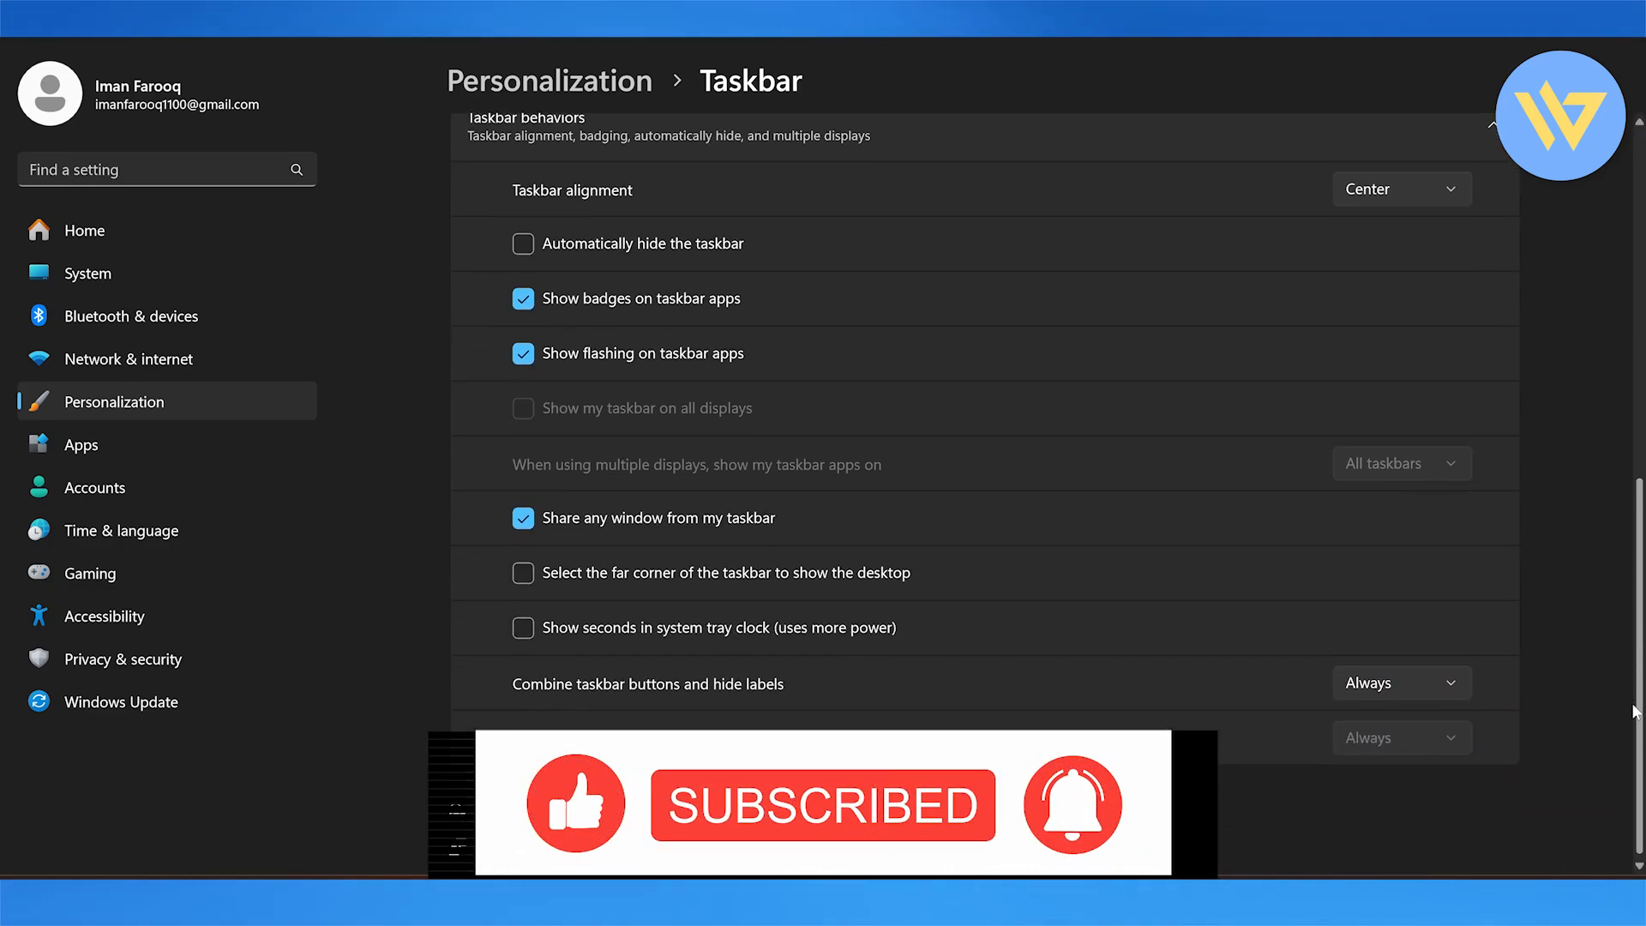